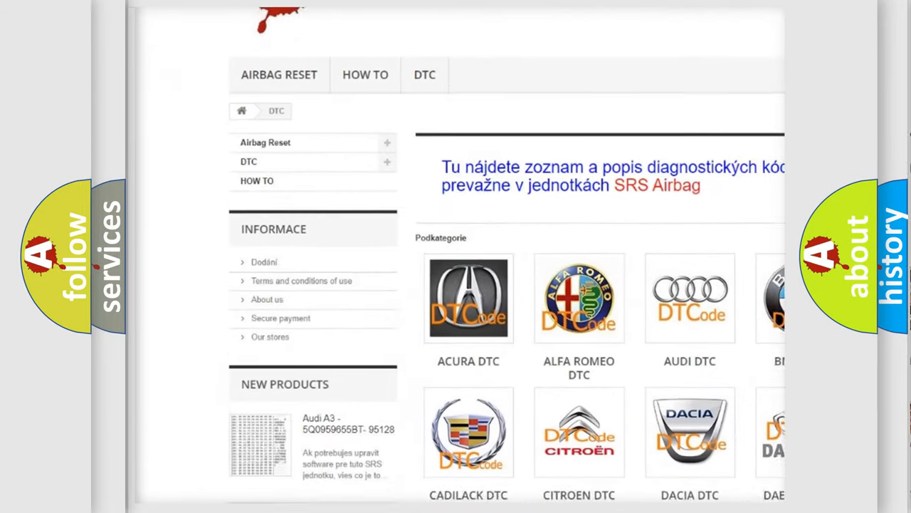
Scroll the DTC category page past the manufacturer logos to the B-series code list.
{"action": "scroll", "scroll_direction": "down", "scroll_amount": 3}
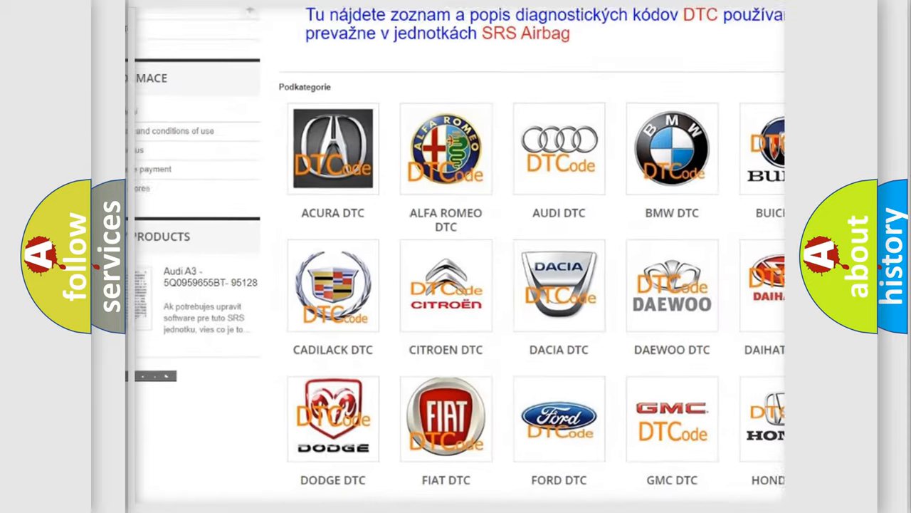
{"action": "scroll", "scroll_direction": "down", "scroll_amount": 3}
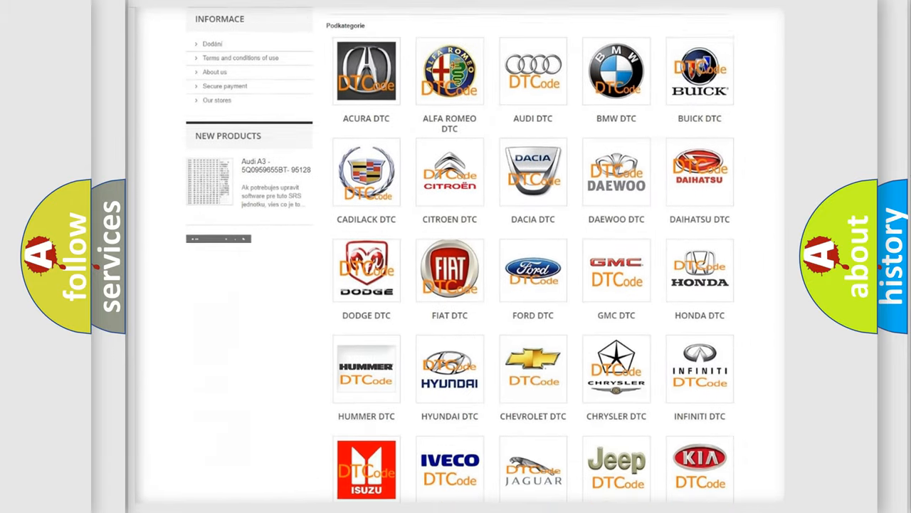
{"action": "scroll", "scroll_direction": "down", "scroll_amount": 3}
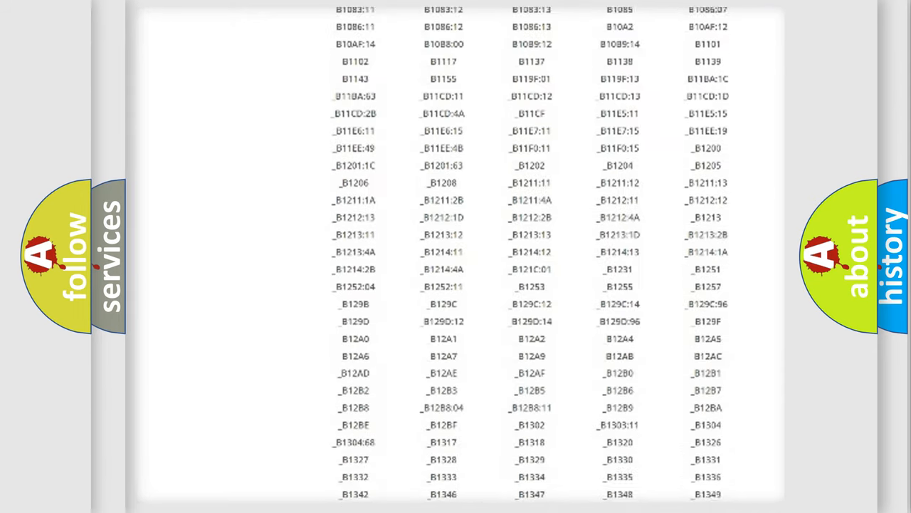
{"action": "scroll", "scroll_direction": "down", "scroll_amount": 3}
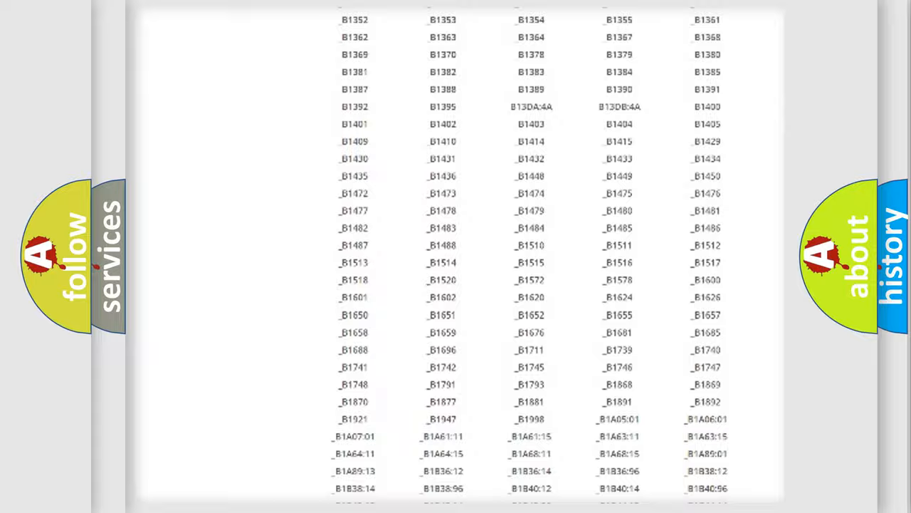
{"action": "scroll", "scroll_direction": "up", "scroll_amount": 3}
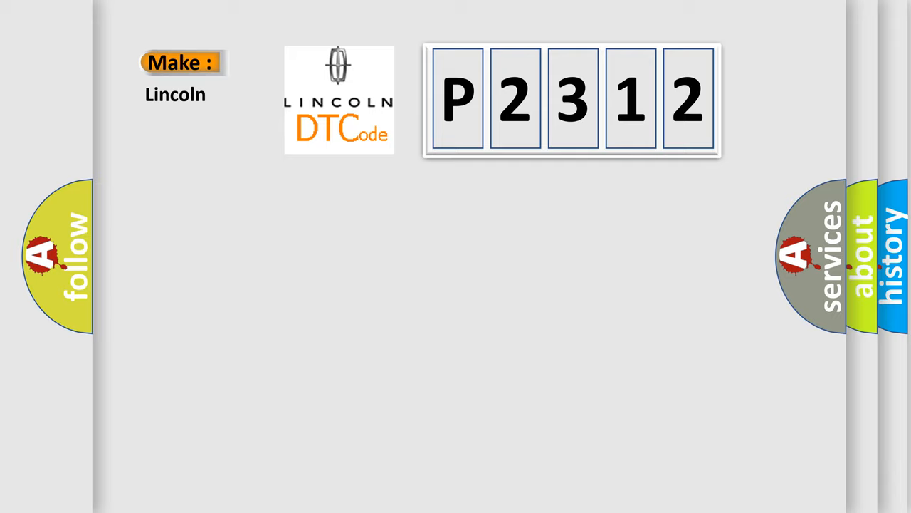
Advance to the Lincoln title card showing Make Lincoln and Code P2312.
{"action": "left_click", "coordinate": [572, 99]}
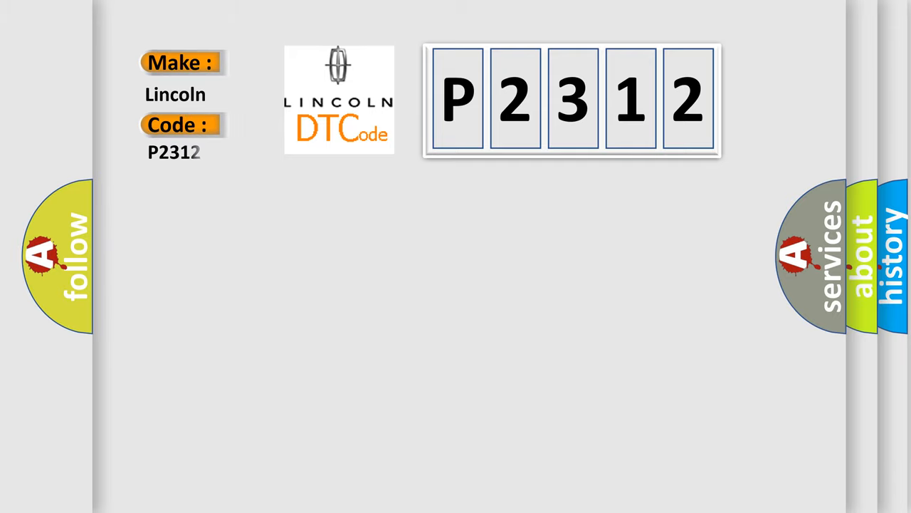